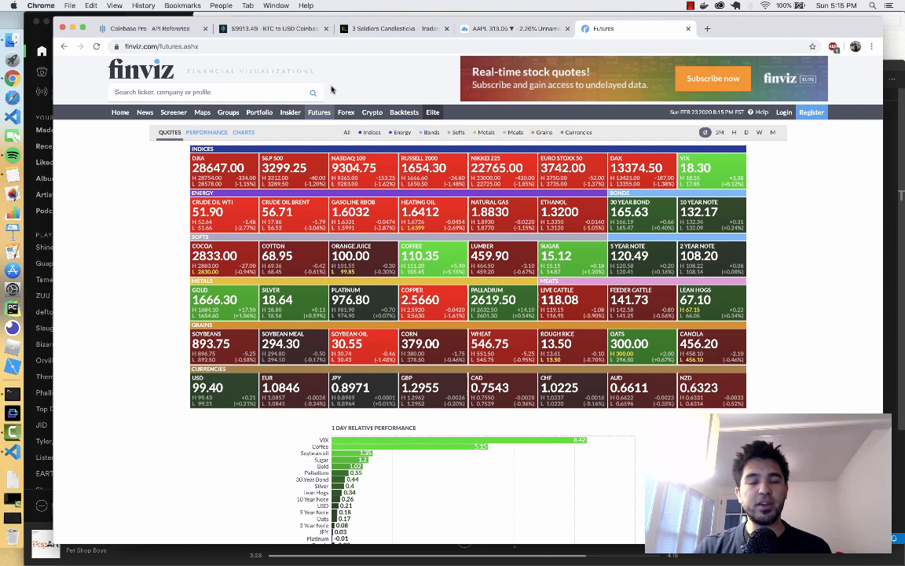
pyautogui.moveTo(217, 166)
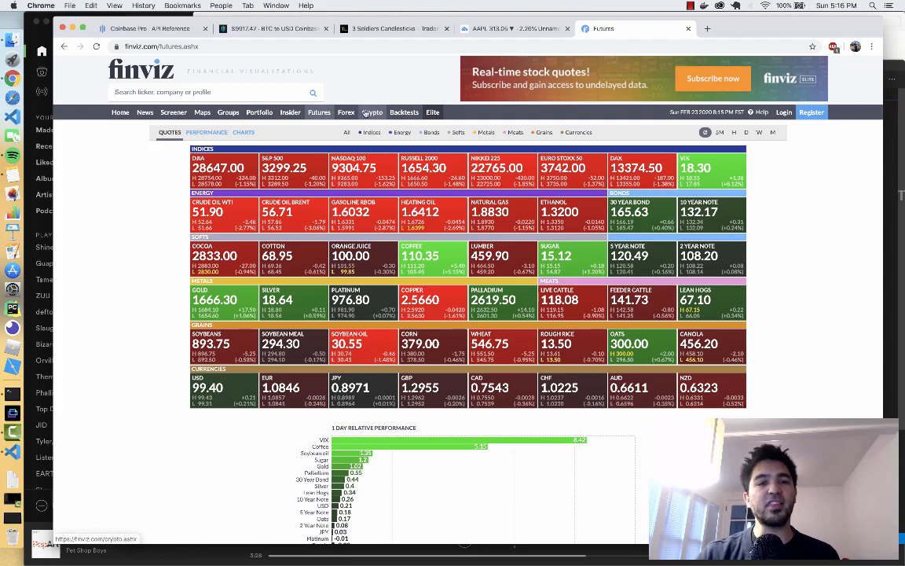
# - Show Apple's 1-minute TradingView chart zoomed onto the latest run of rising candles
pyautogui.click(393, 28)
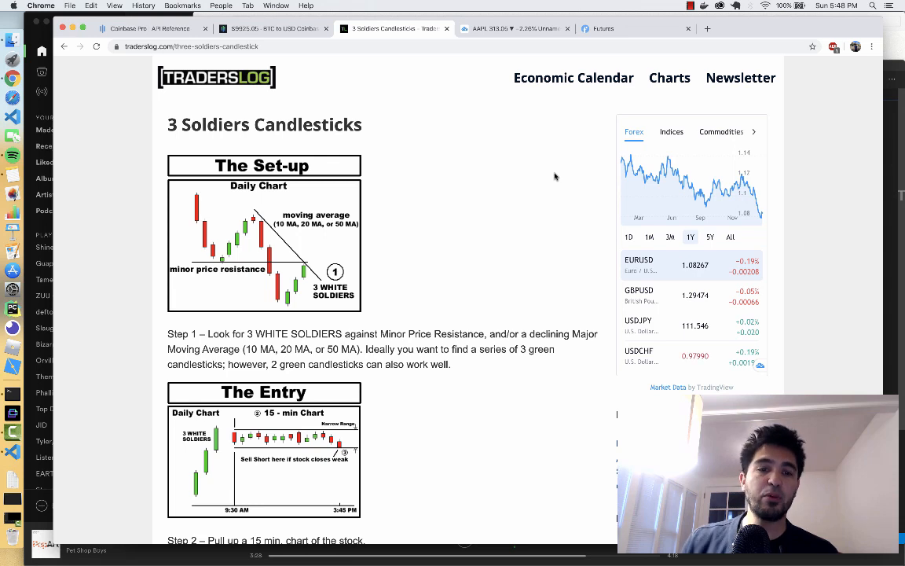
pyautogui.moveTo(399, 135)
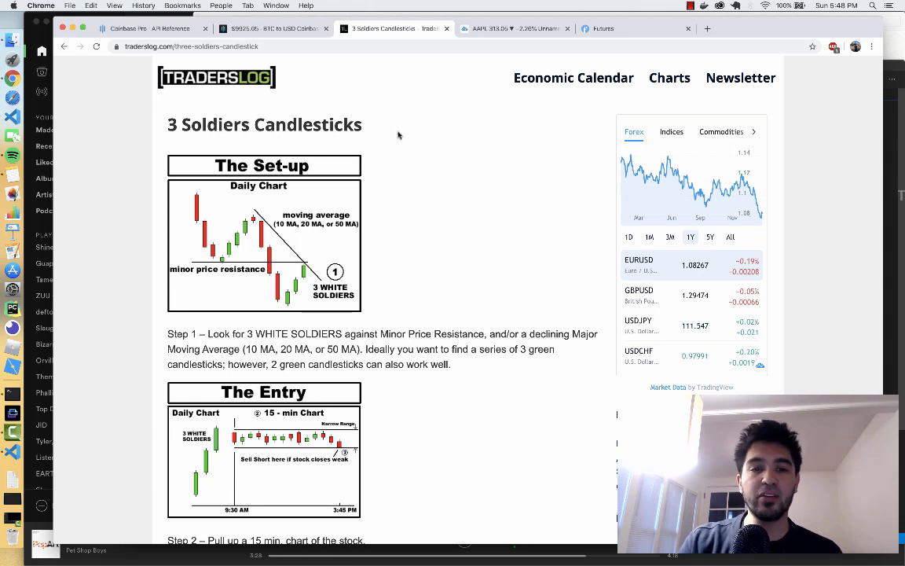
pyautogui.moveTo(273, 289)
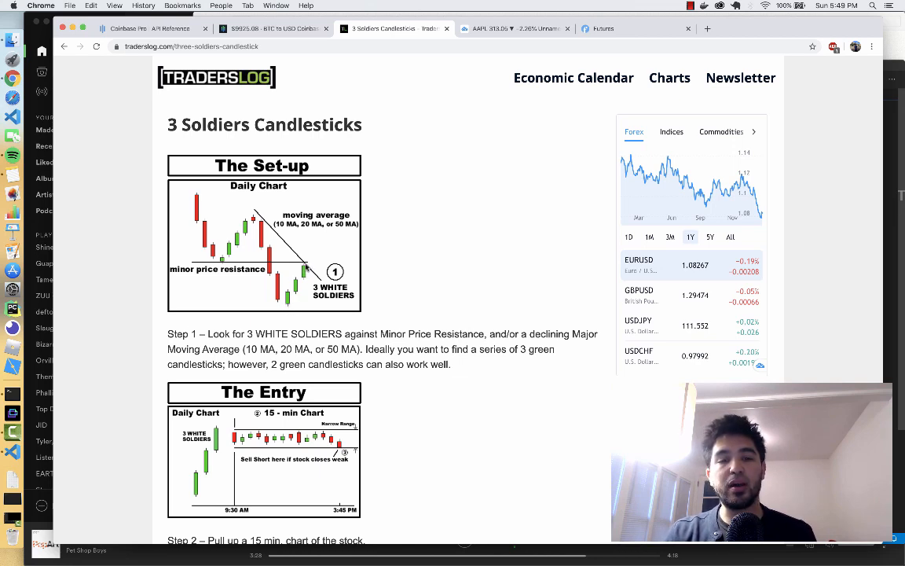
pyautogui.moveTo(313, 239)
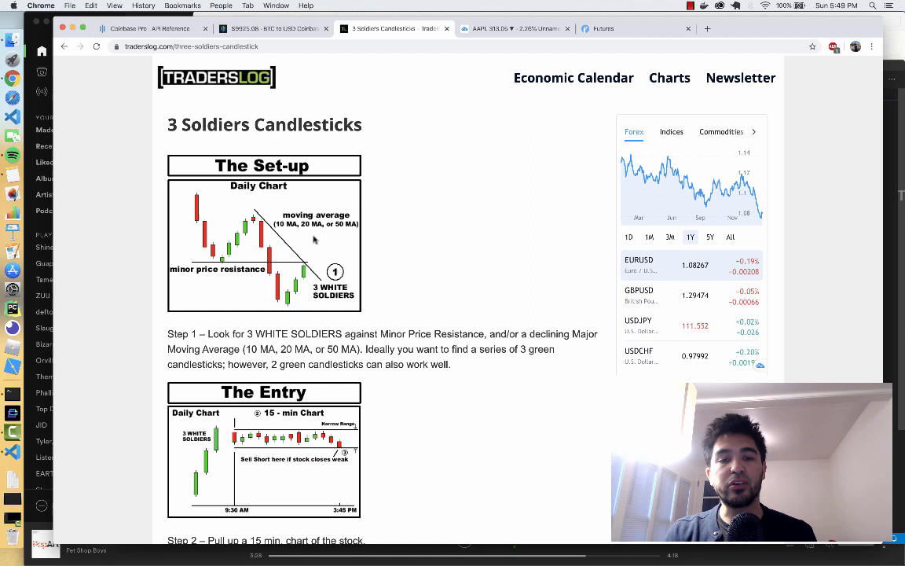
pyautogui.moveTo(286, 307)
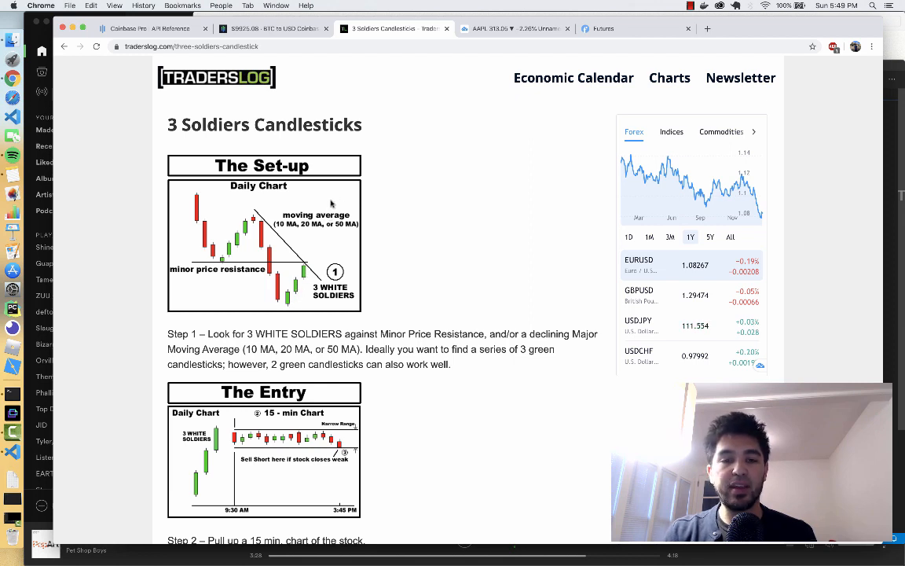
pyautogui.click(515, 29)
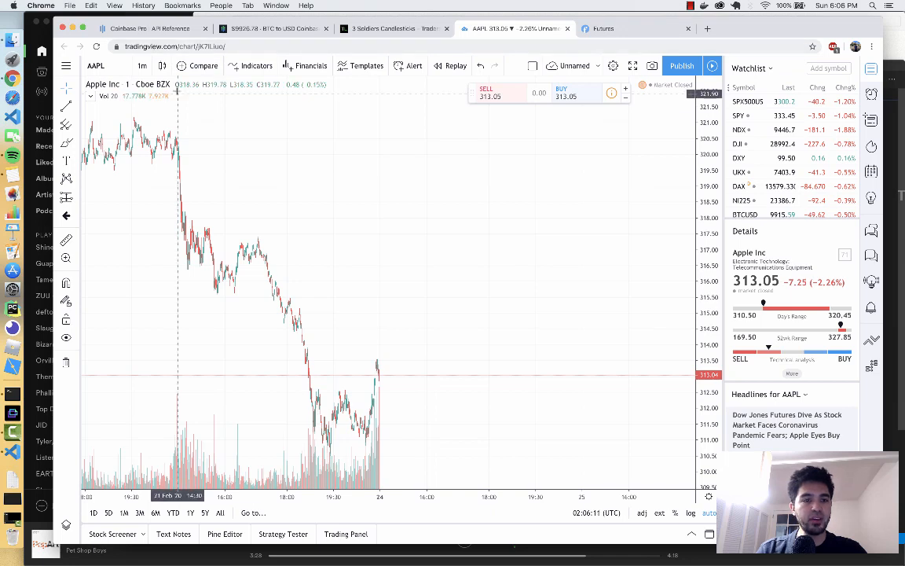
pyautogui.click(141, 66)
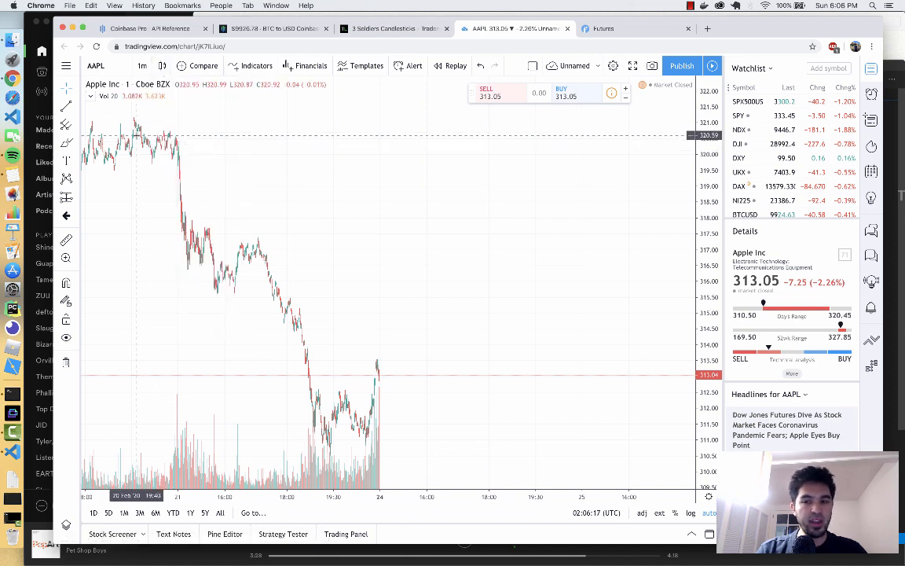
pyautogui.click(835, 6)
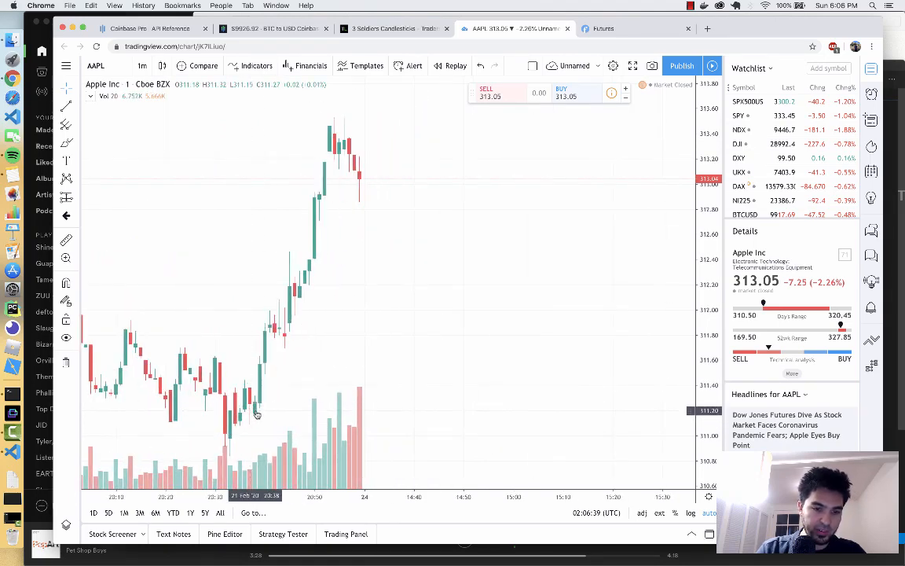
pyautogui.moveTo(259, 411)
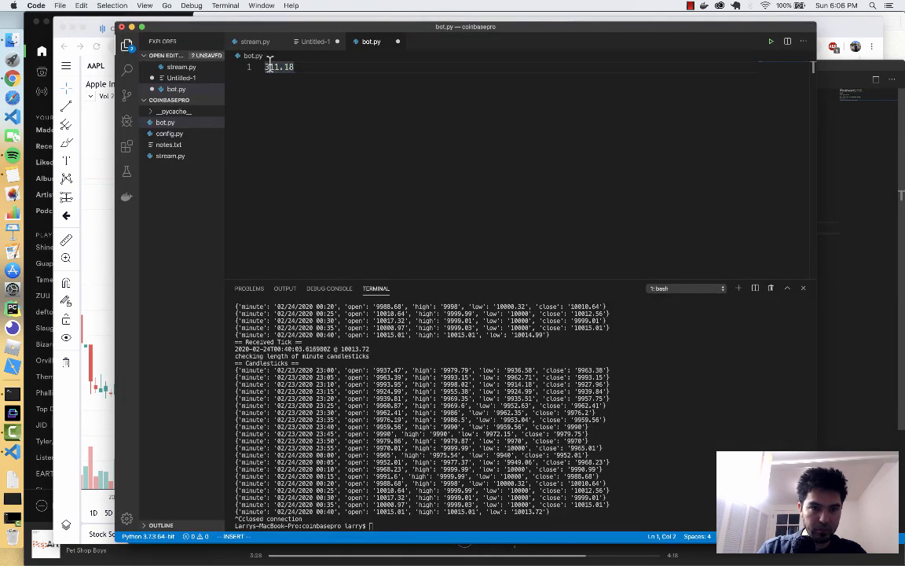
# - Add the entry price 311.83 at the start of the note in bot.py
pyautogui.write('311.83')
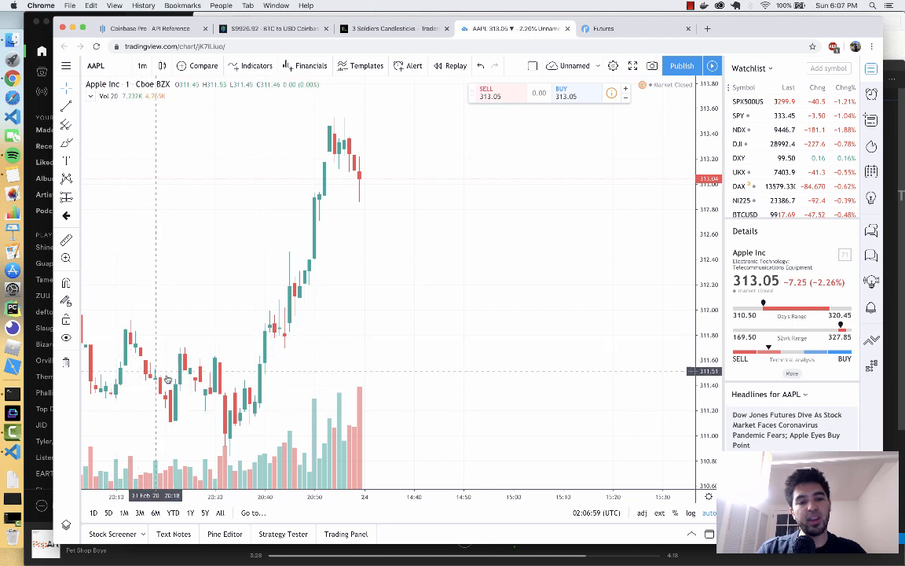
pyautogui.moveTo(255, 418)
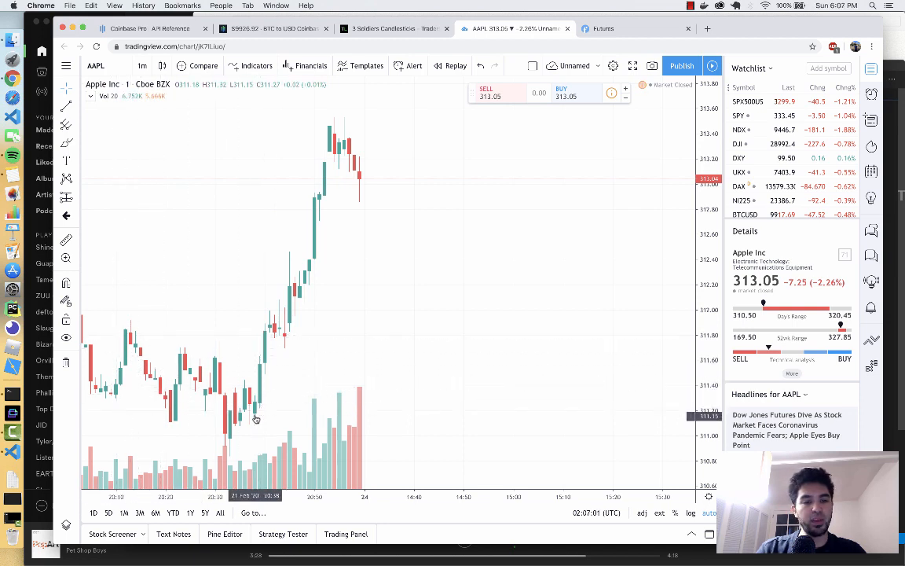
pyautogui.moveTo(251, 424)
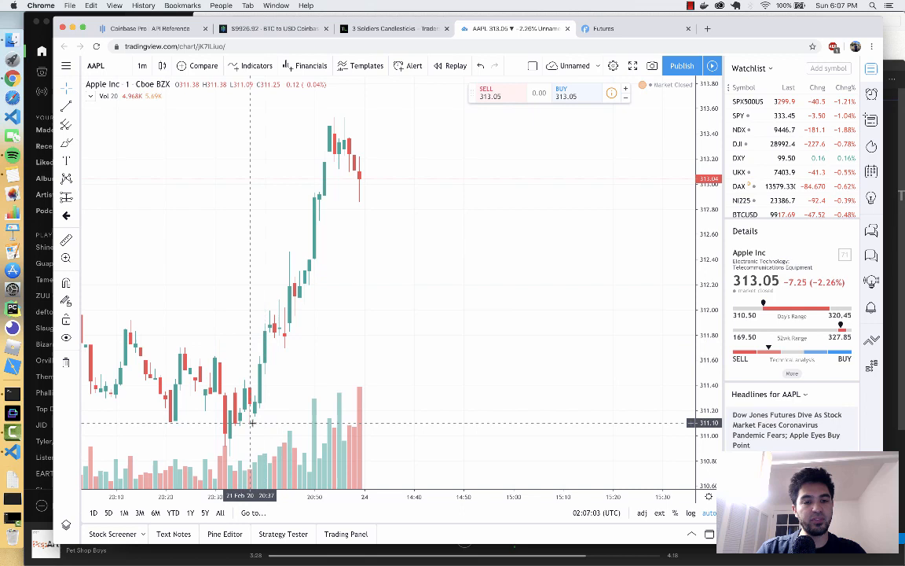
pyautogui.moveTo(264, 335)
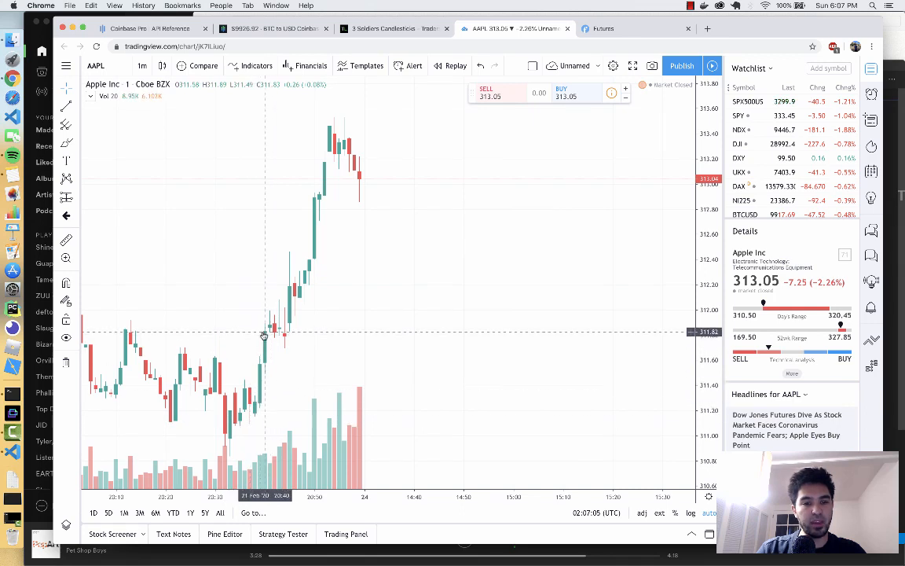
pyautogui.moveTo(271, 333)
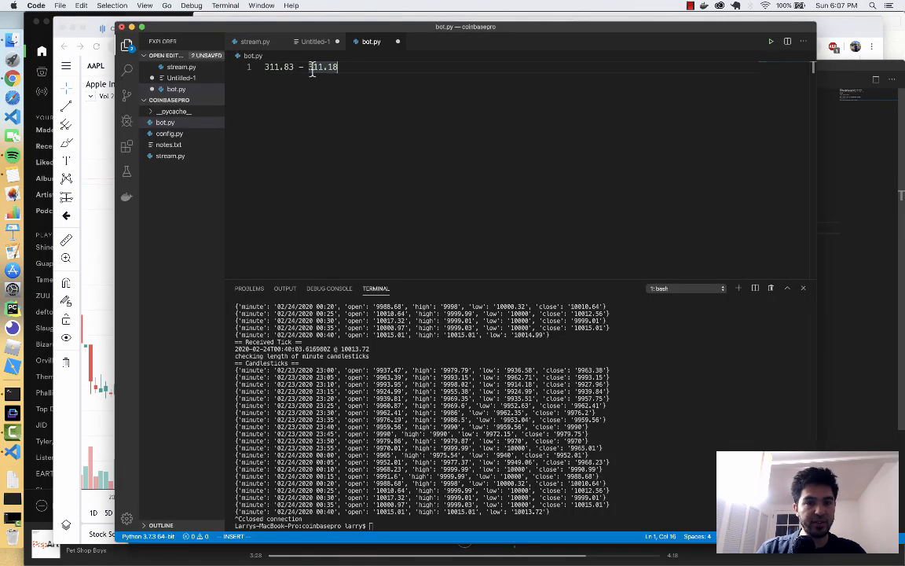
# - Note the risk calculation and a market order line at 311.83
pyautogui.write('= .65')
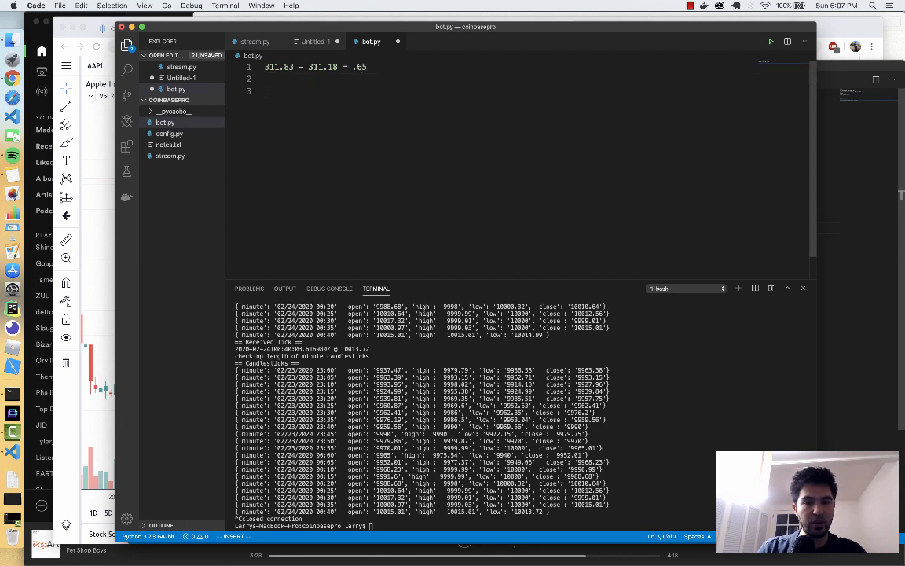
pyautogui.write('Place market order 311.83')
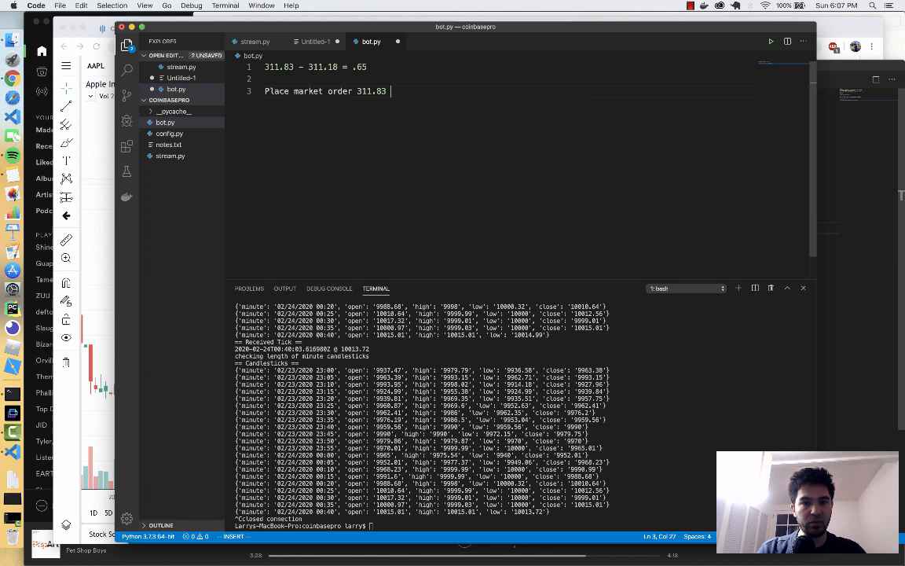
pyautogui.press('Enter')
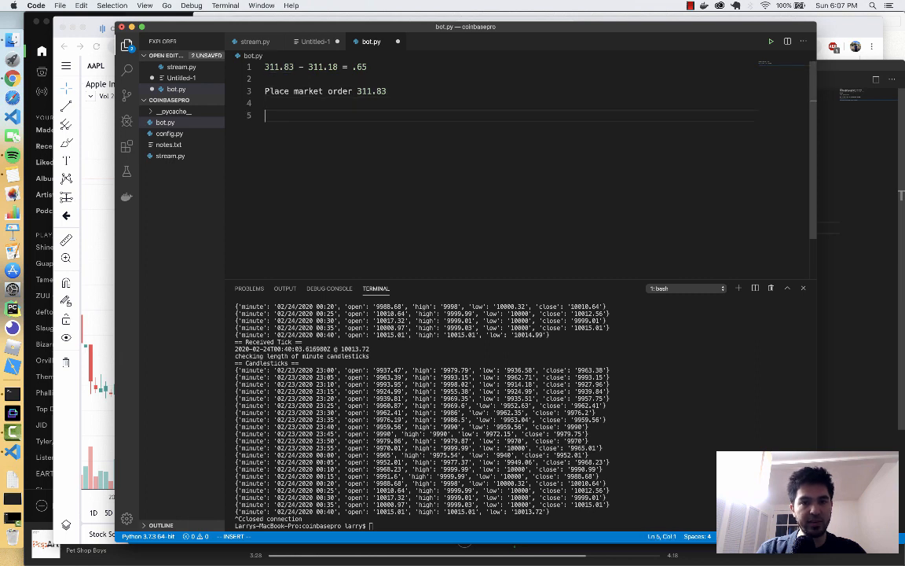
# - Write the profit-taking price as 311.83 + (.65 x 2) = 313.13
pyautogui.write('Profit takin')
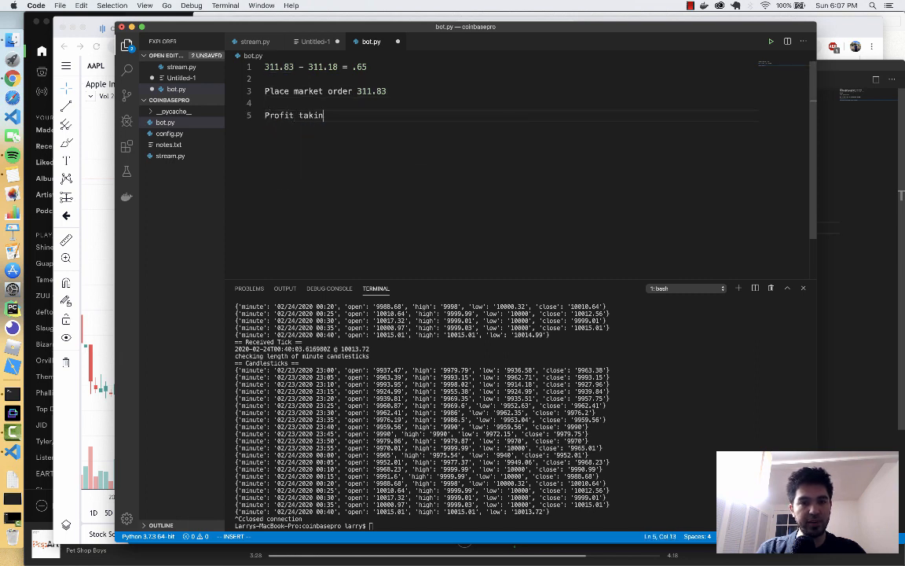
pyautogui.write('g price 311.8')
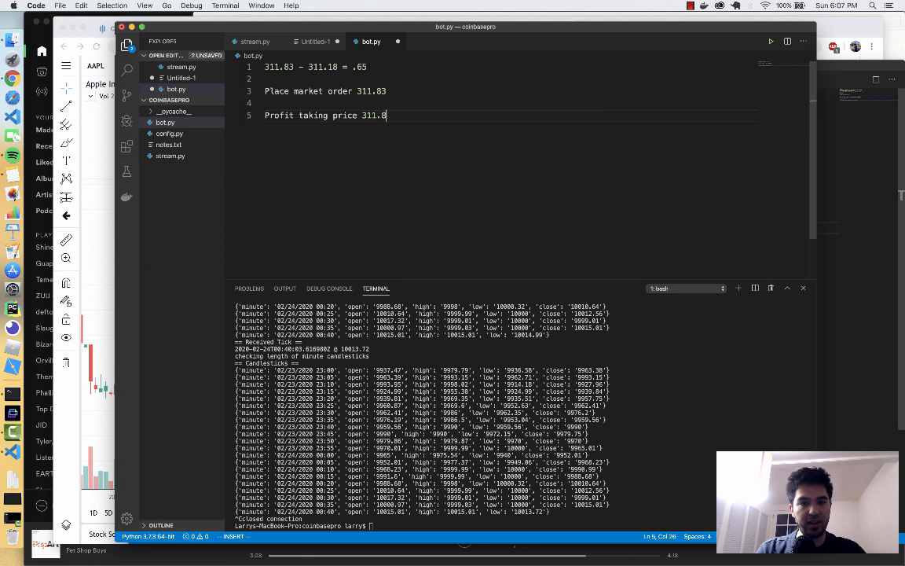
pyautogui.write('+')
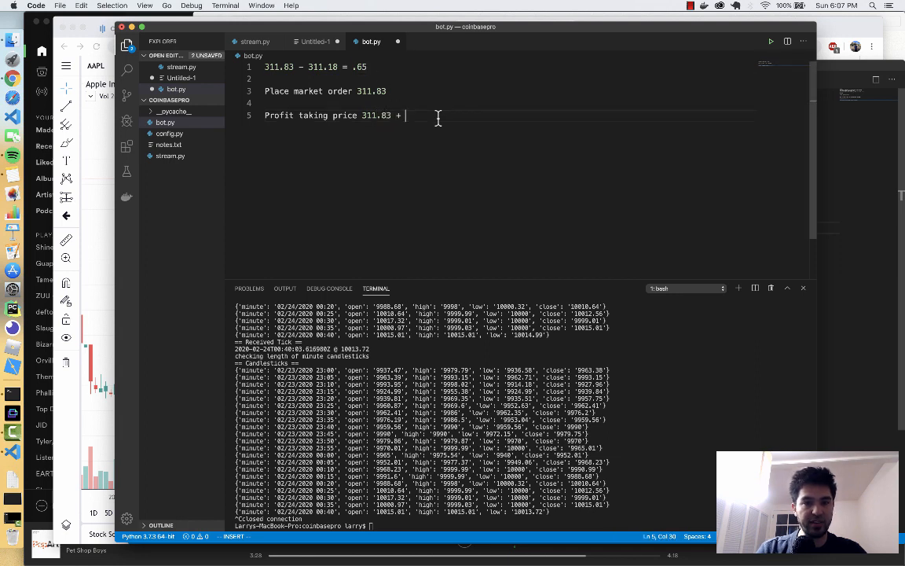
pyautogui.write('(.65 x 2) = 313')
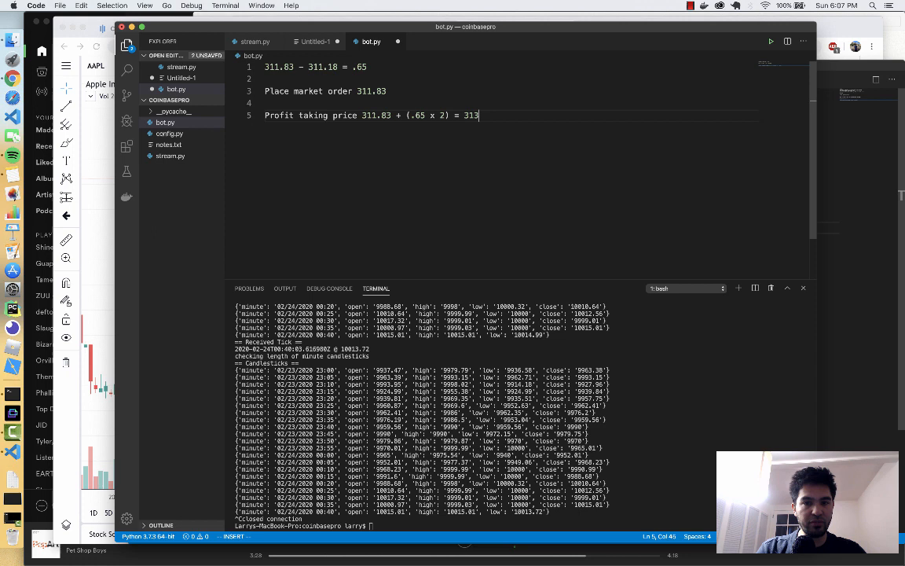
pyautogui.write('.')
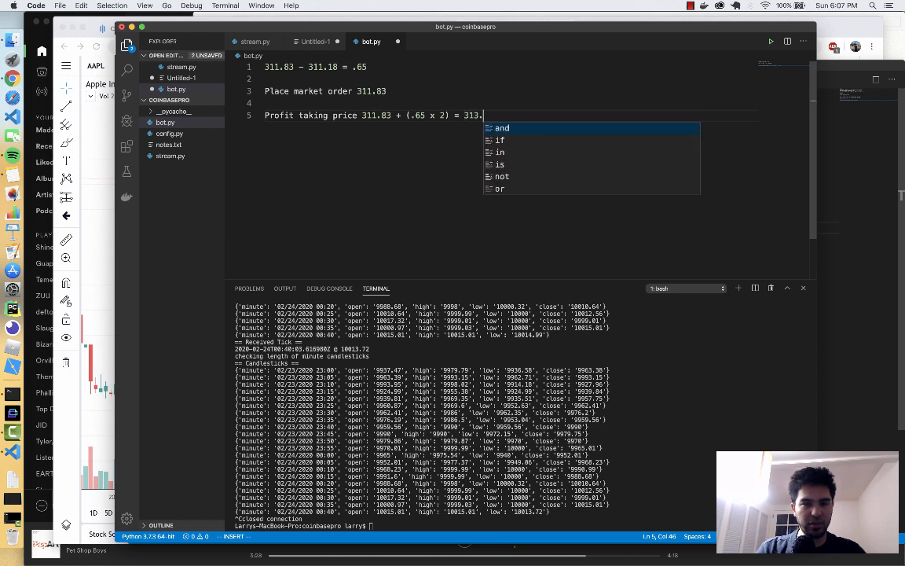
pyautogui.write('13')
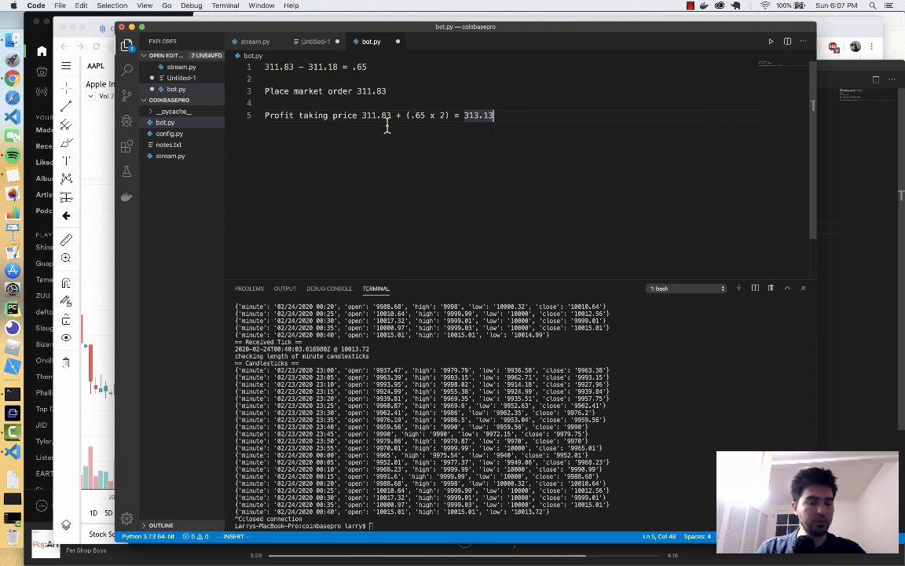
pyautogui.press('Enter')
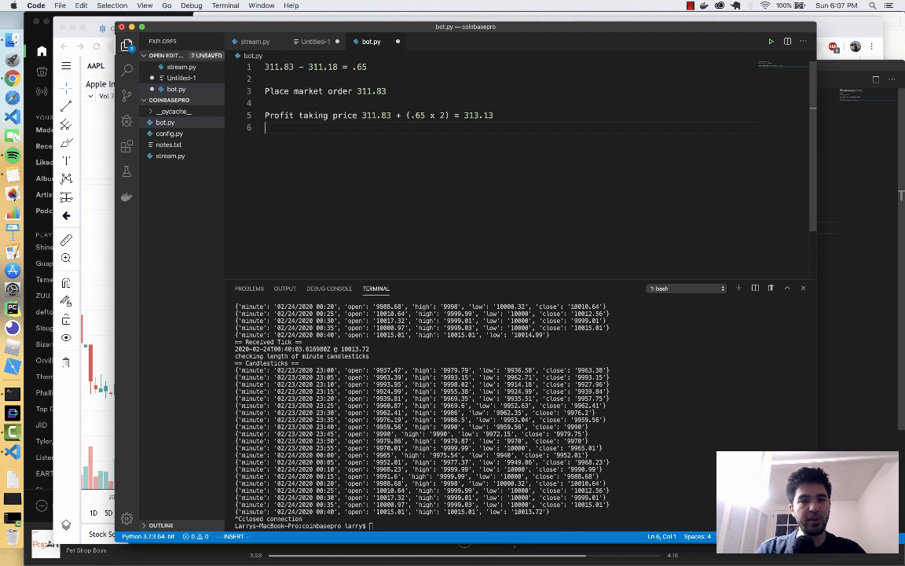
# - Write the loss price 311.18, then a 'Place bracket order at market' line
pyautogui.write('Loss price')
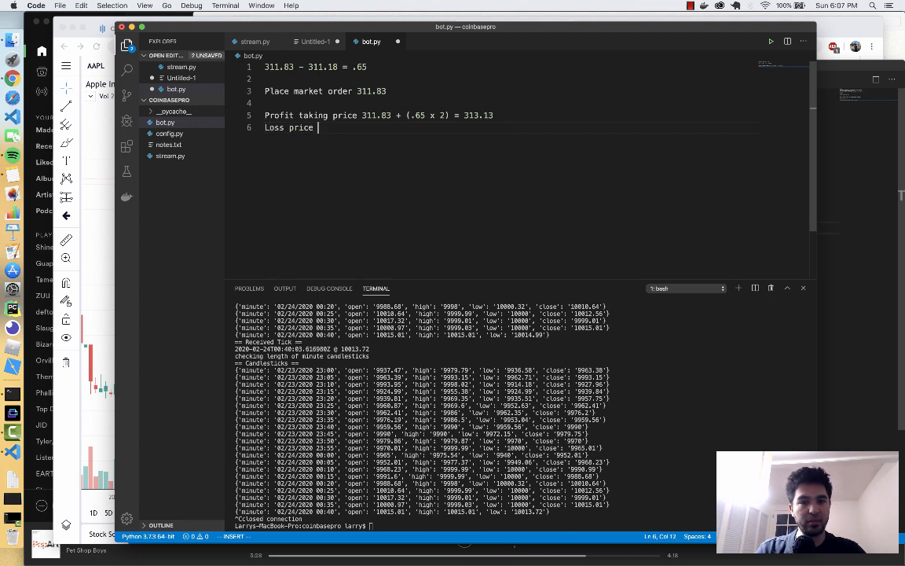
pyautogui.doubleClick(323, 66)
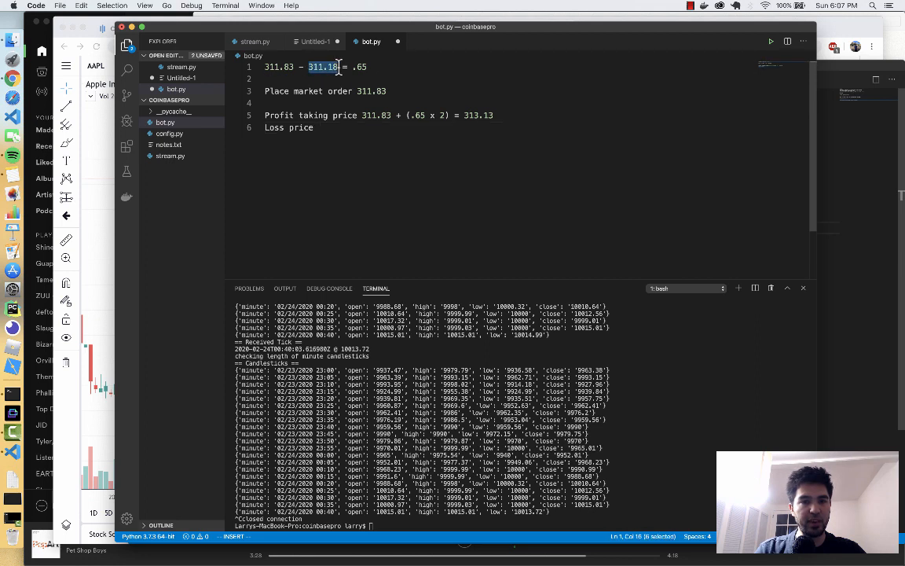
pyautogui.write('311.18')
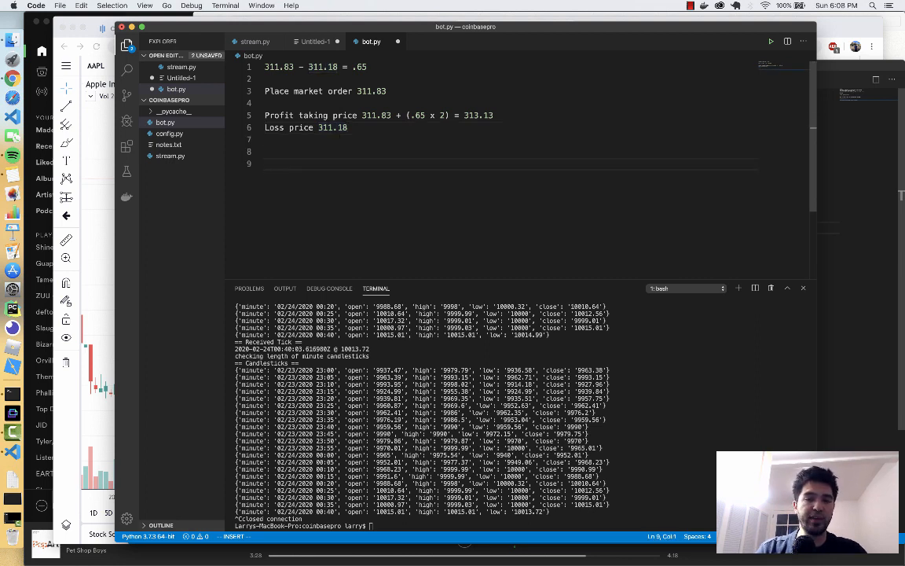
pyautogui.write('Placeb')
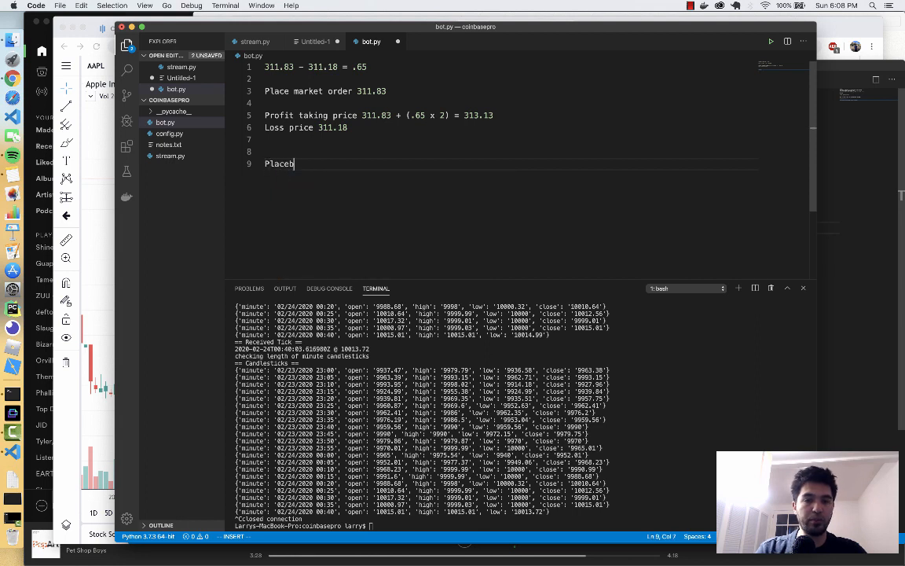
pyautogui.write('racket order at mar')
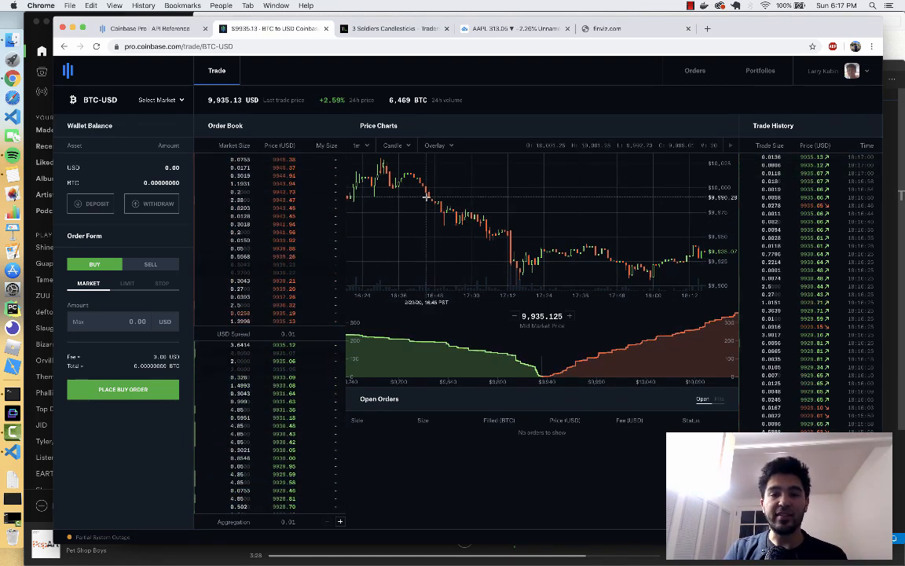
pyautogui.moveTo(434, 229)
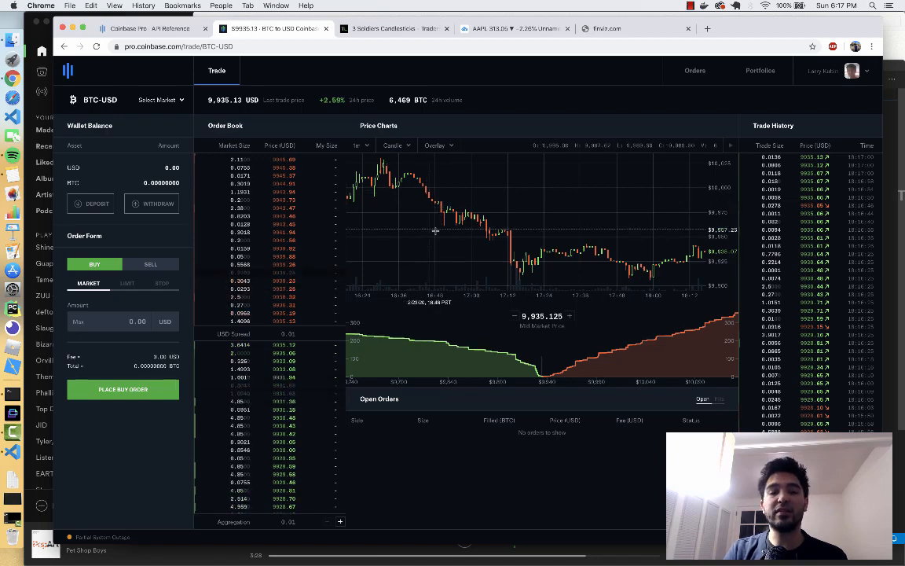